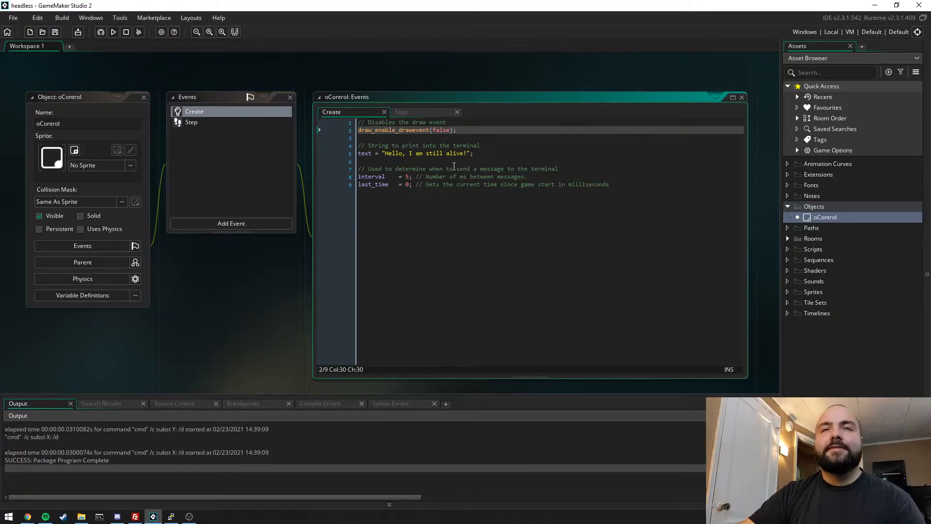
mouse_move(359, 159)
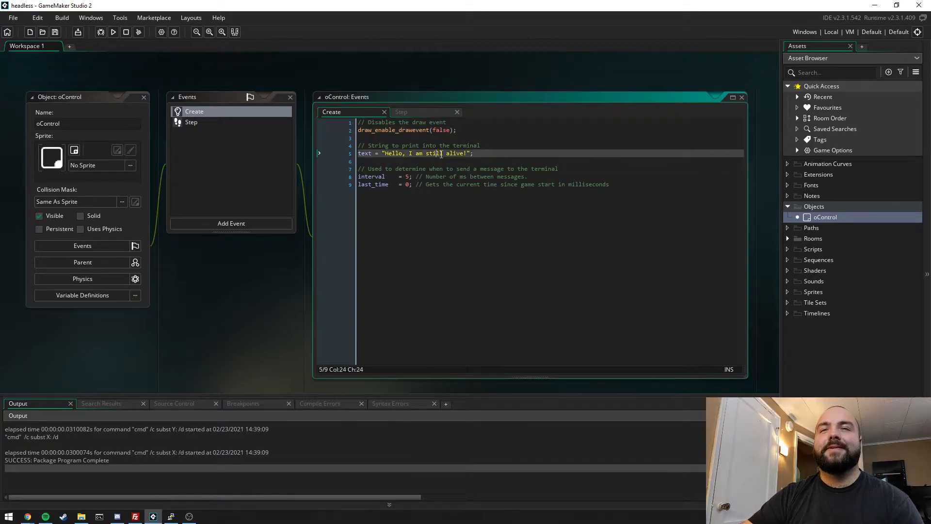
Step: Change the interval comment in the Create event from 'ms' to 'seconds' between messages
click(478, 154)
text(second)
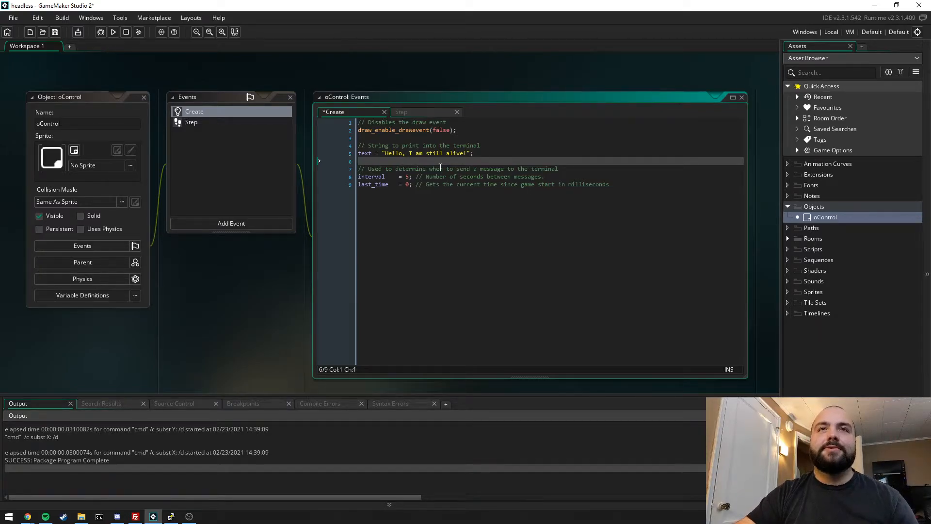
click(382, 177)
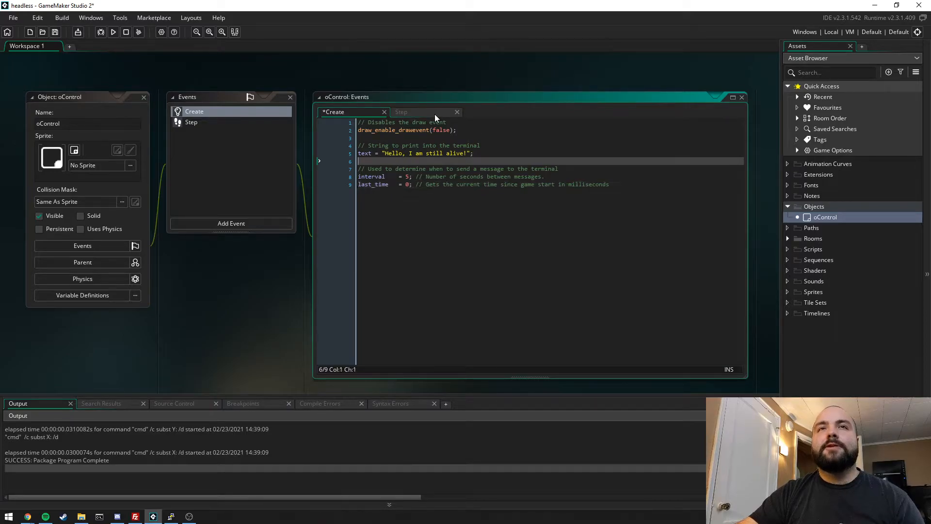
Step: Review the Step event's timed show_debug_message code, then return to and save the Create event
click(402, 112)
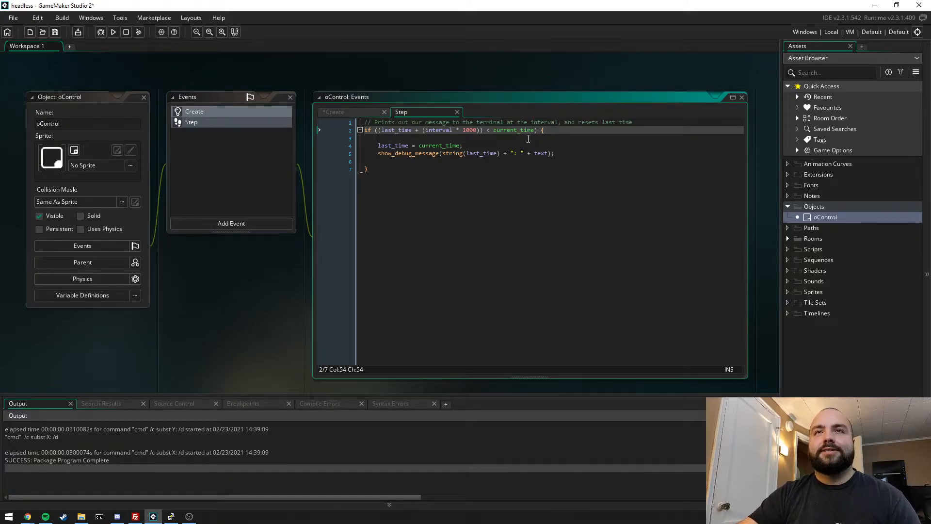
mouse_move(485, 138)
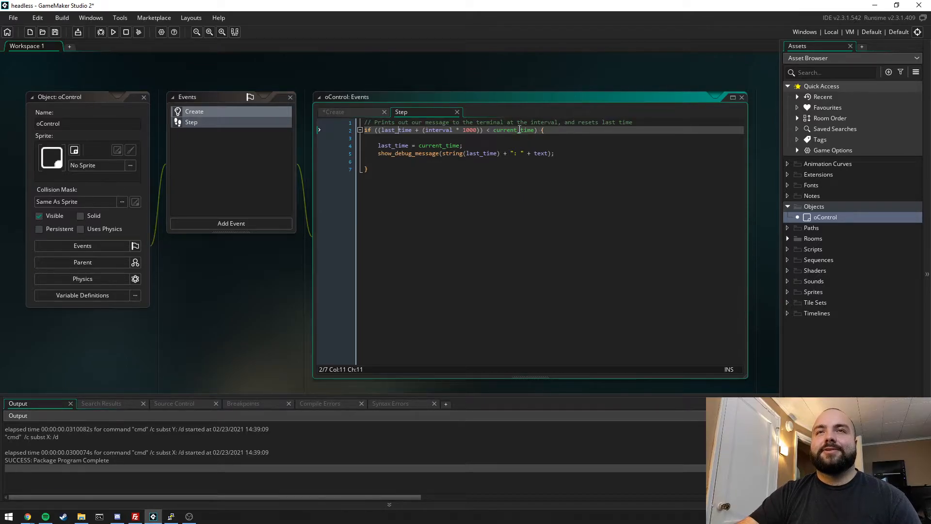
click(533, 130)
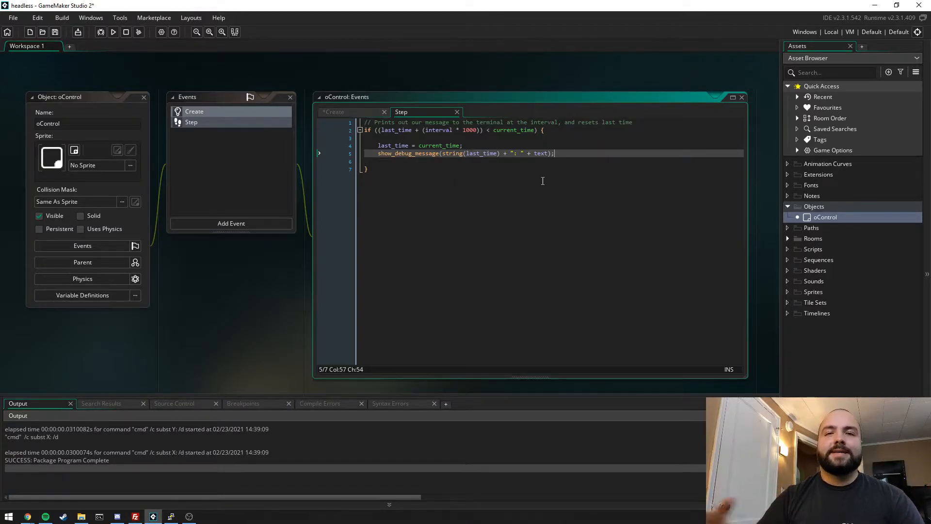
click(334, 113)
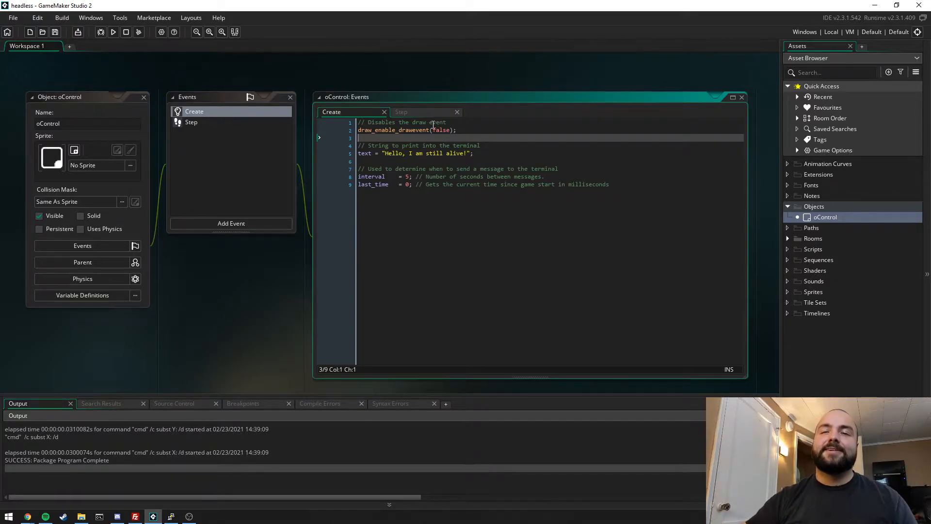
Step: Run the project so the Output log repeatedly prints 'Hello, I am still alive!'
click(402, 113)
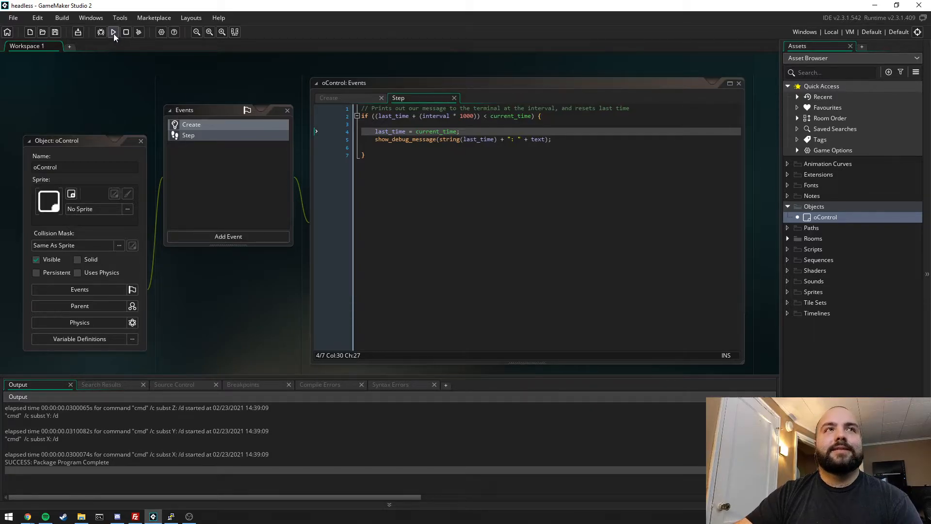
click(114, 32)
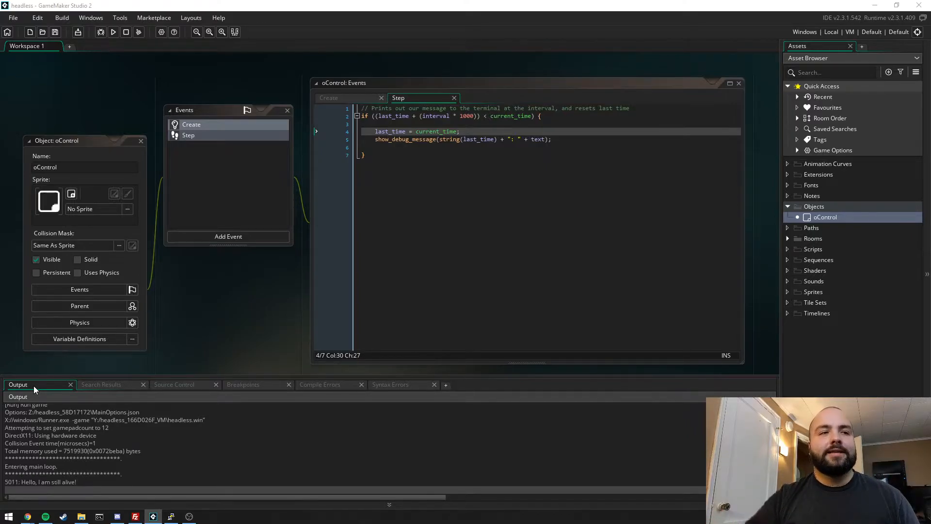
mouse_move(142, 376)
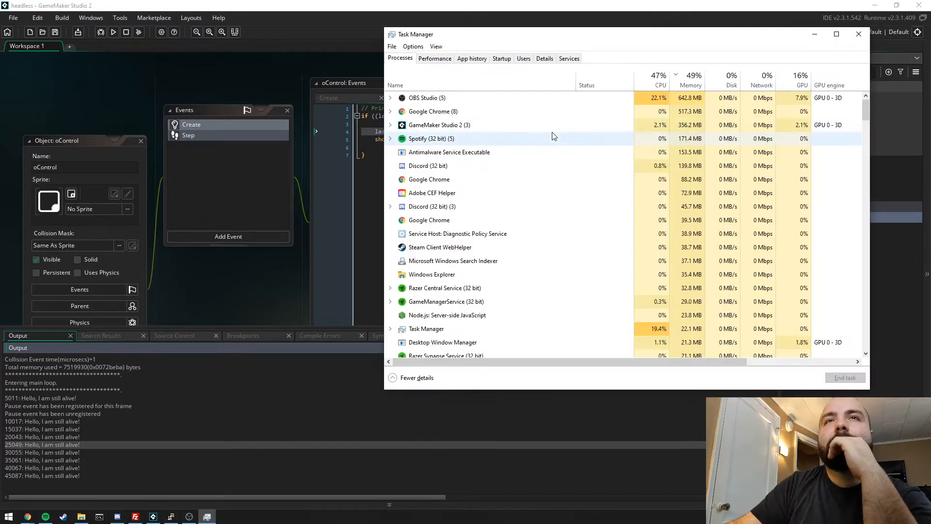
Step: Expand the GameMaker Studio 2 group in Task Manager and end the Runner process
click(390, 124)
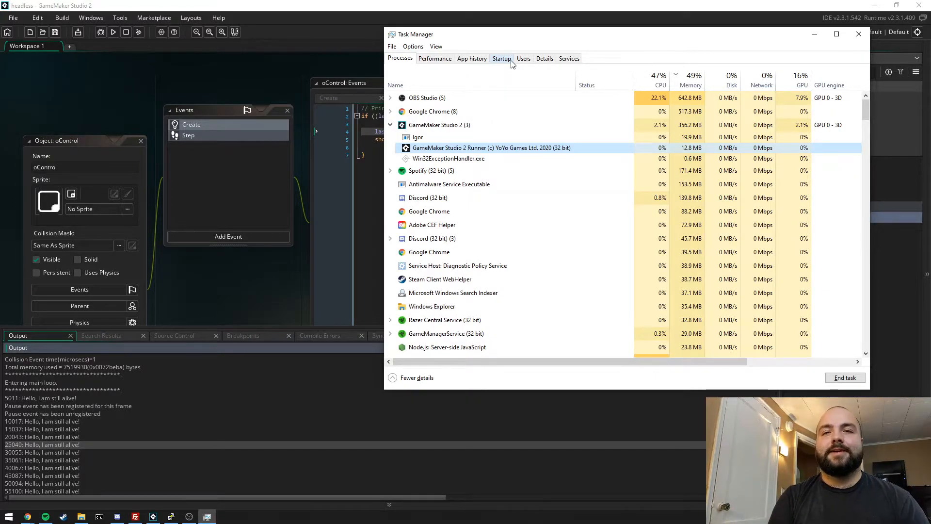
click(859, 34)
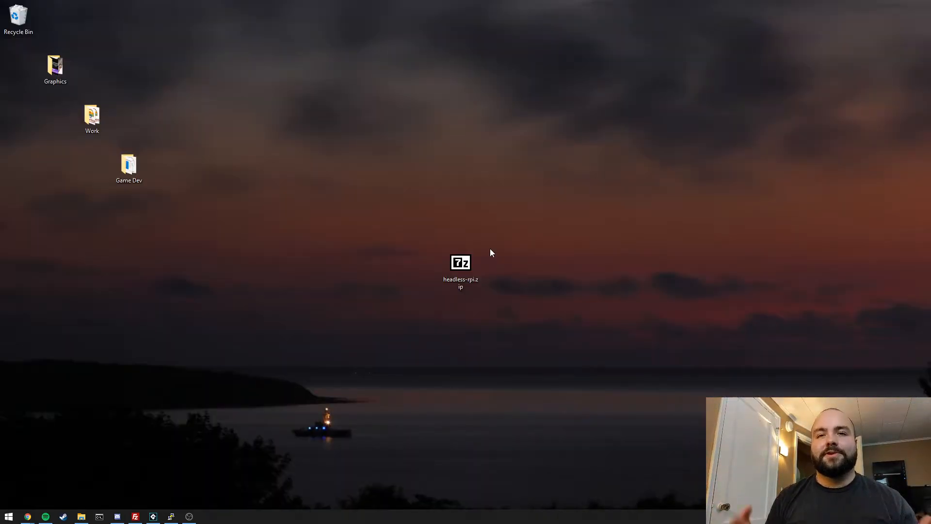
mouse_move(474, 262)
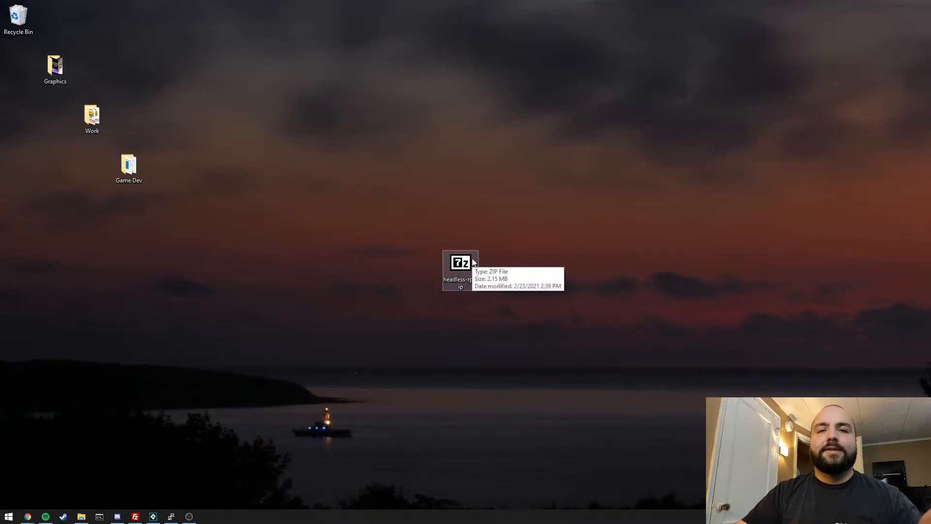
mouse_move(487, 277)
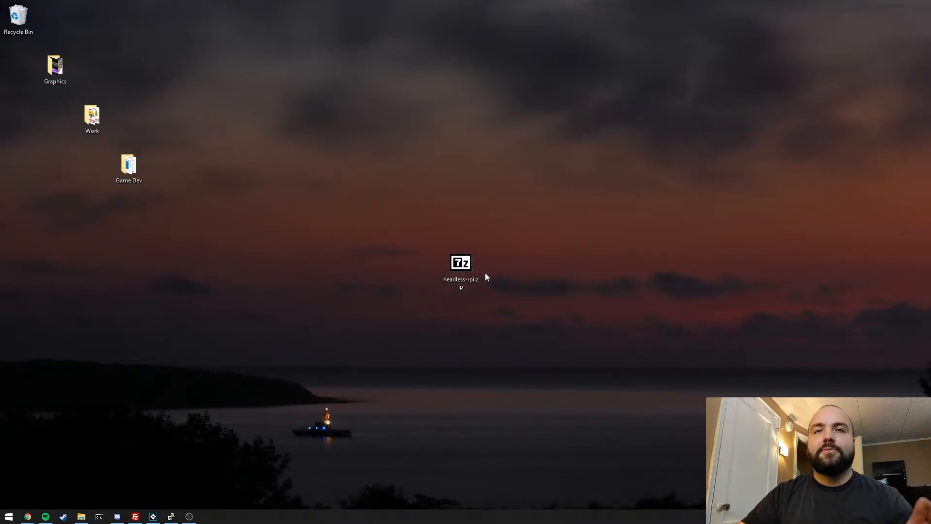
Step: Browse headless-rpi.zip in 7-Zip into its assets folder with game.unx, icon.png and options.ini
double_click(460, 263)
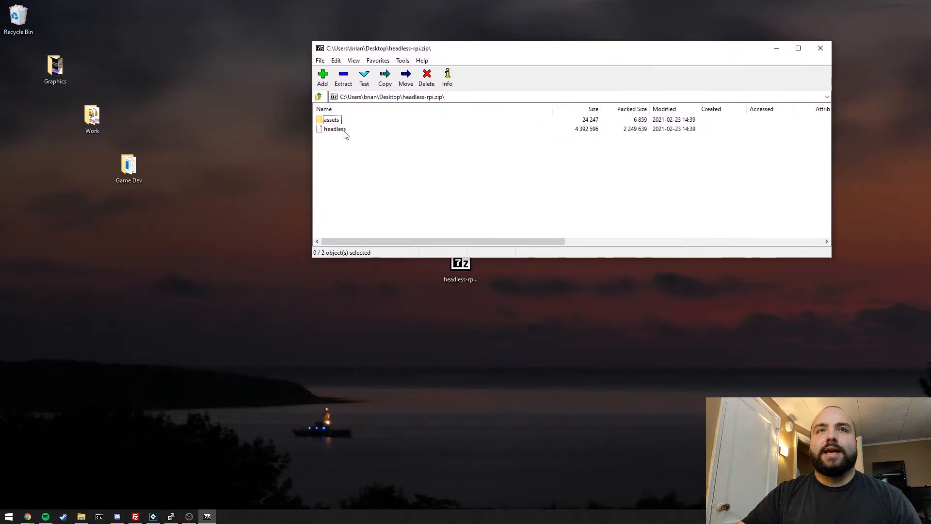
double_click(330, 120)
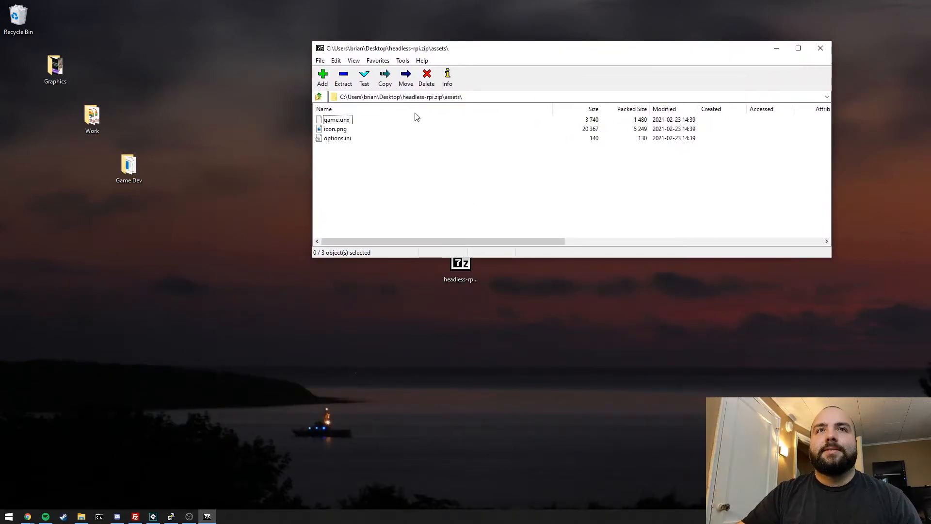
click(337, 138)
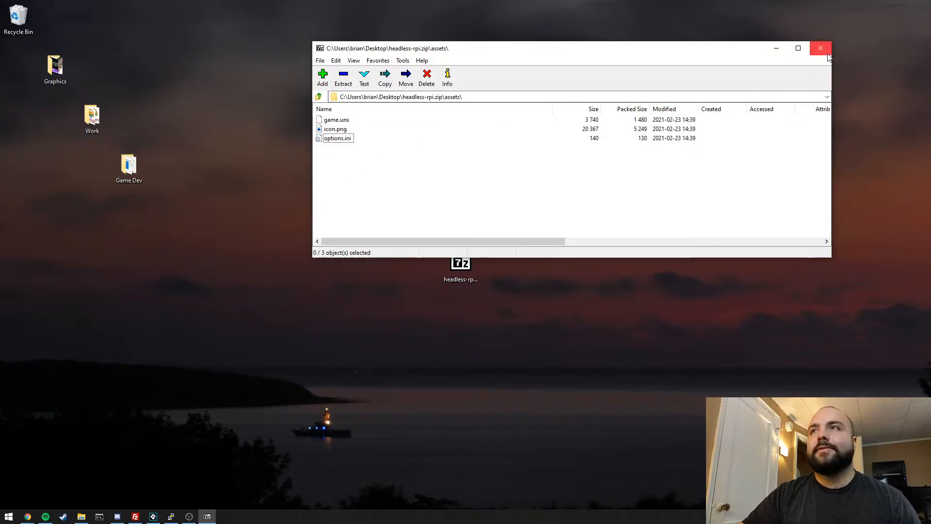
Step: Extract headless-rpi.zip on the desktop into a headless-rpi folder
click(820, 48)
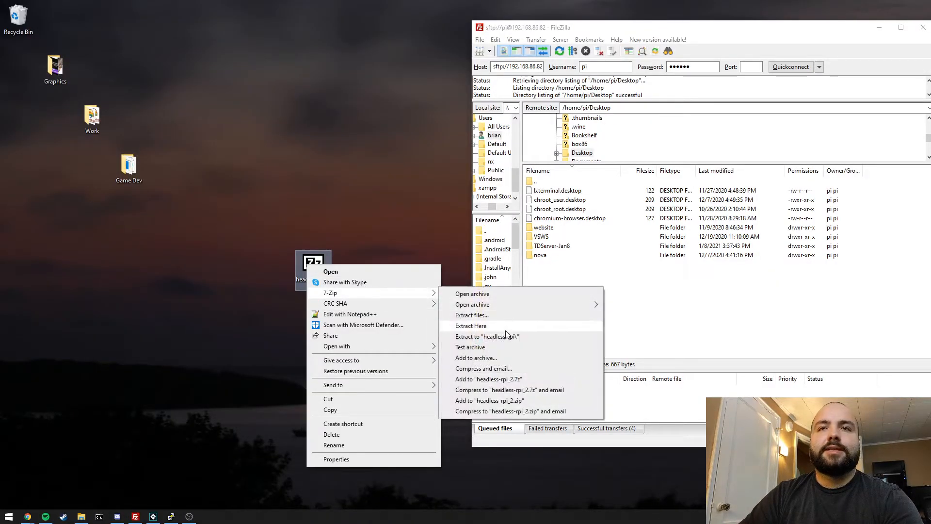
click(471, 326)
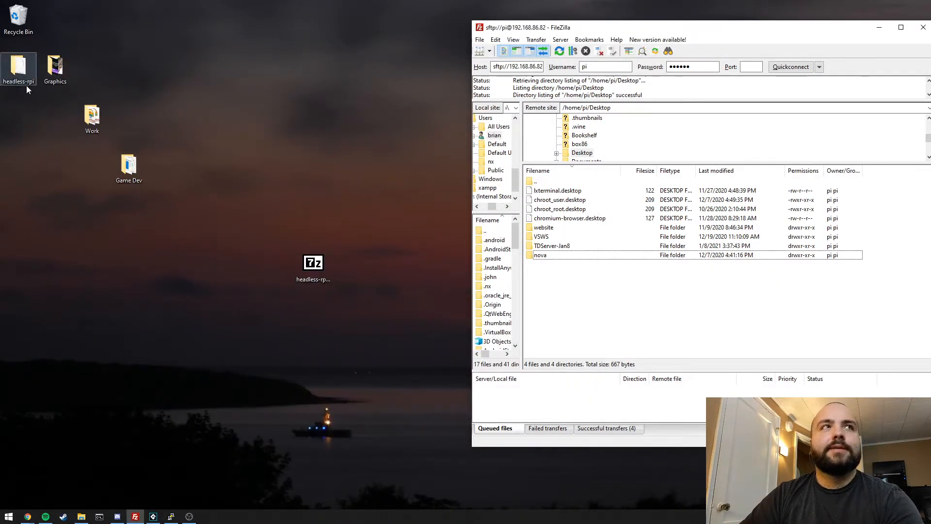
Step: Upload the headless-rpi folder via FileZilla to the Pi's Desktop and browse into it
drag(18, 64, 555, 293)
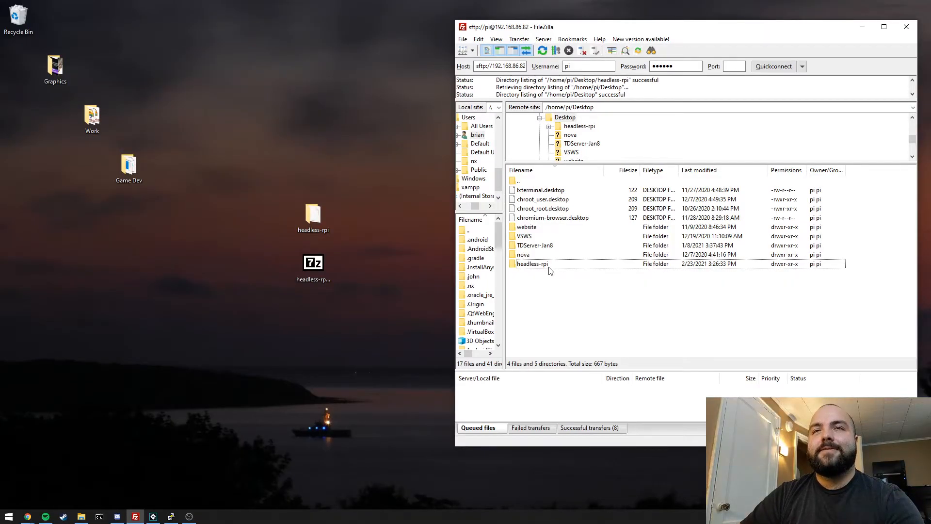
double_click(531, 264)
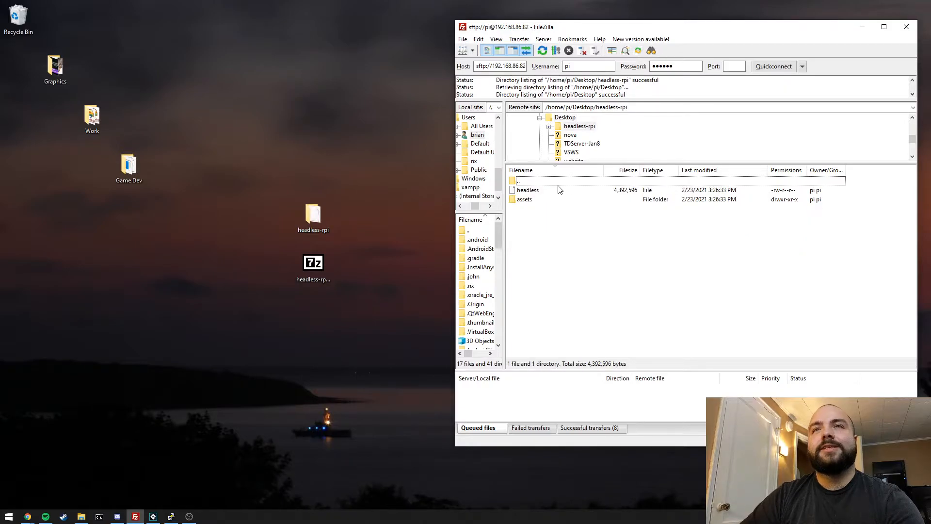
double_click(524, 199)
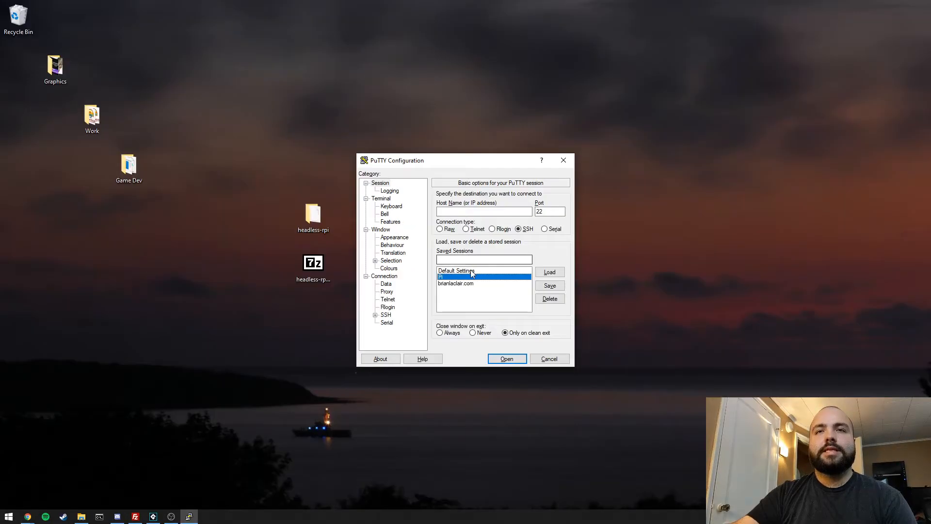
Step: Log into the Pi over SSH as user pi and list the Desktop folder showing headless-rpi
click(507, 359)
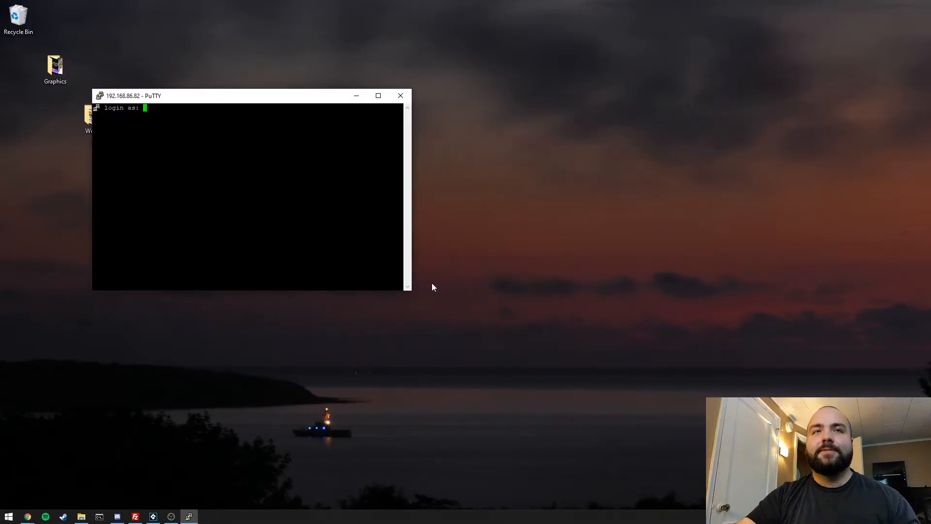
text(pi)
text(dir)
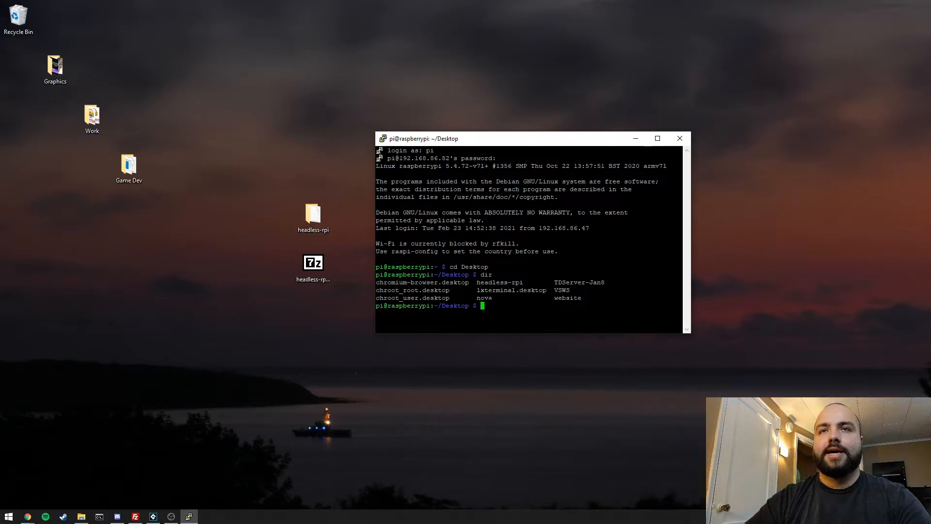
Step: Change into headless-rpi and make the headless file executable with chmod +x
text(cd)
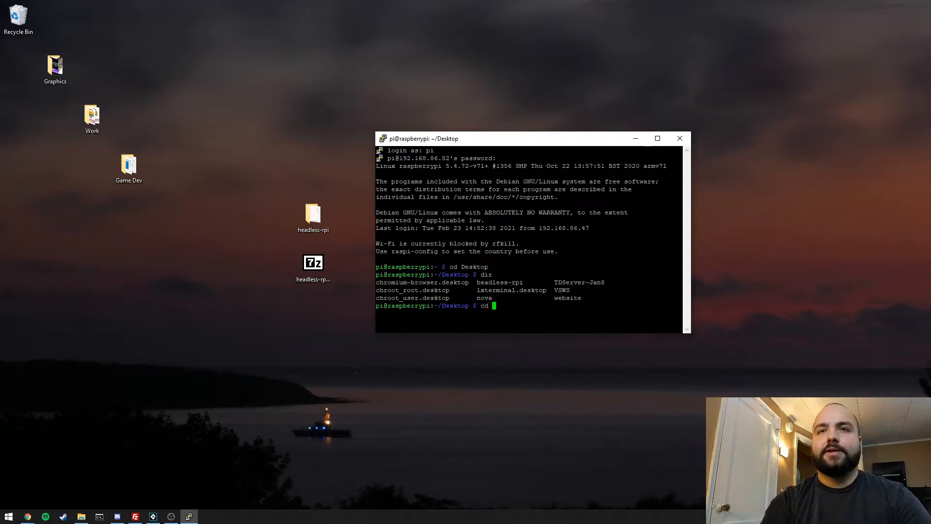
text(headless-rpi)
text(dir)
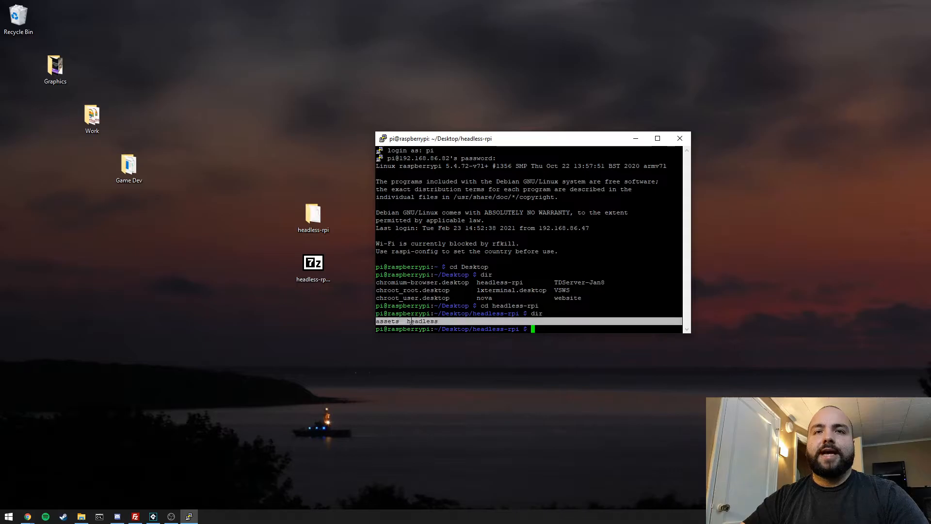
double_click(423, 321)
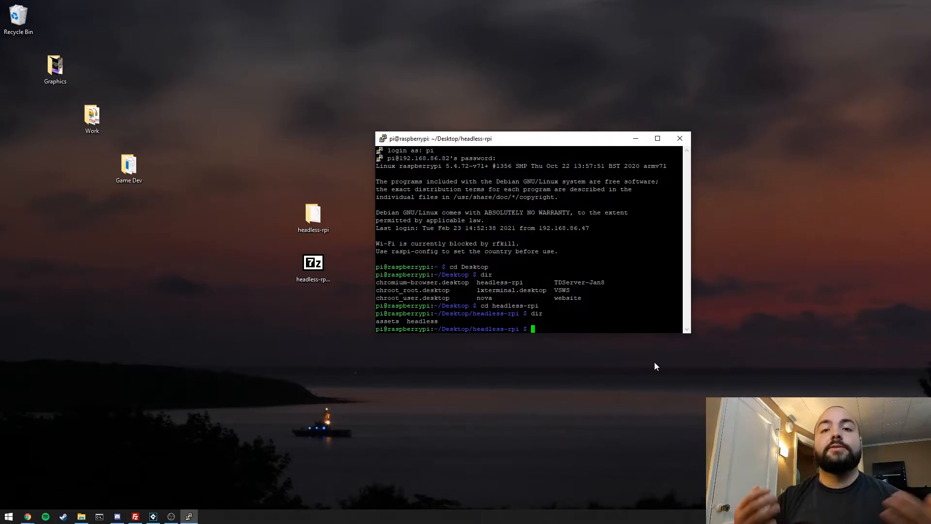
text(chmod)
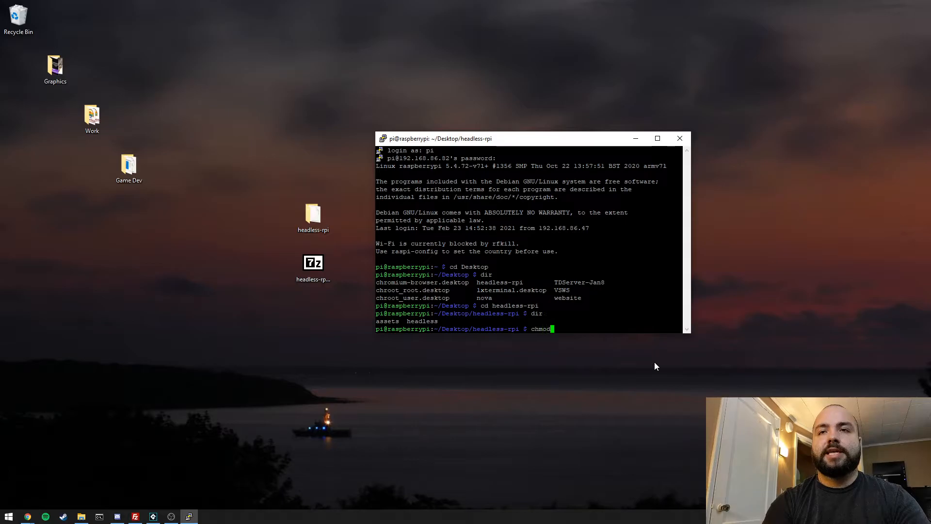
text(+x)
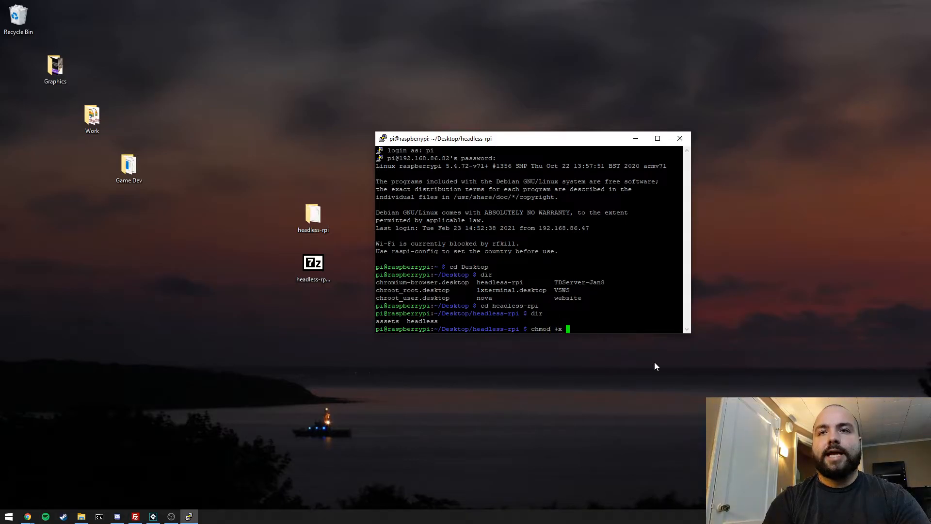
text(headless)
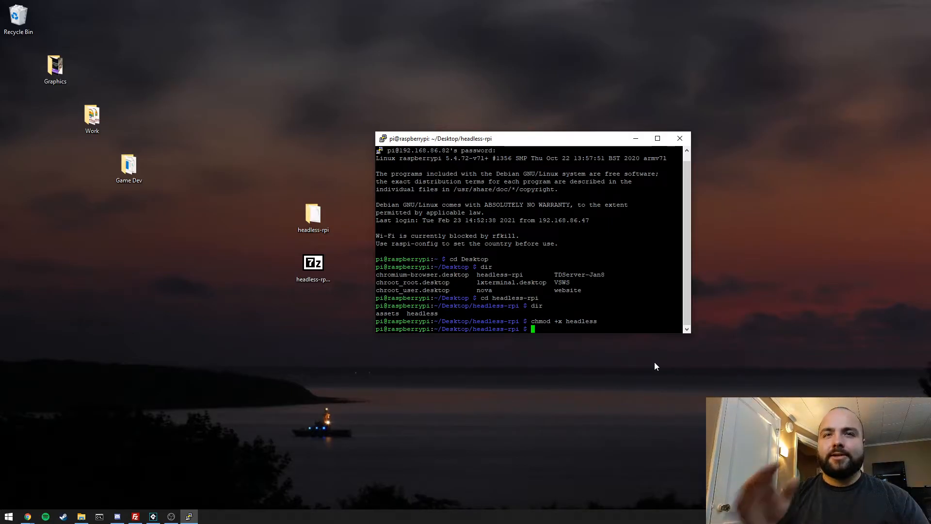
Step: Run ./headless directly and see it exit with 'Cannot open X Display'
text(./headless)
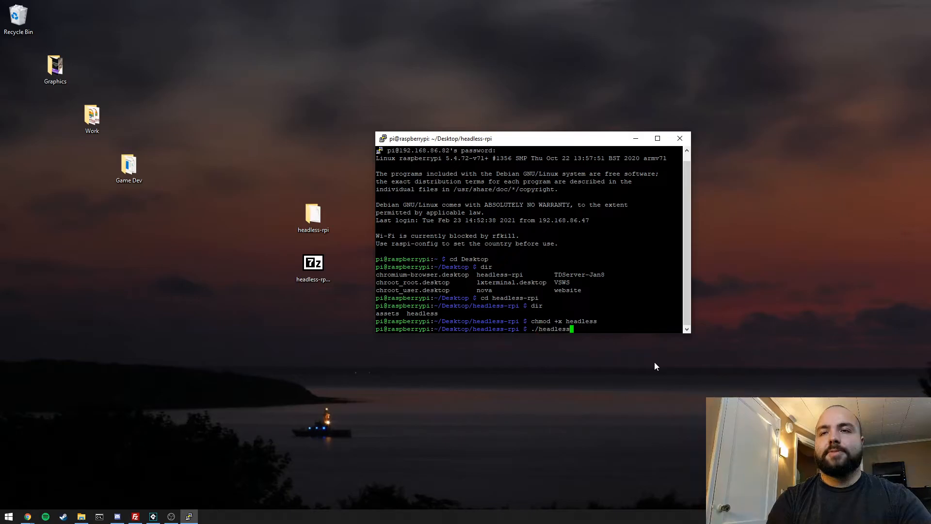
key(Return)
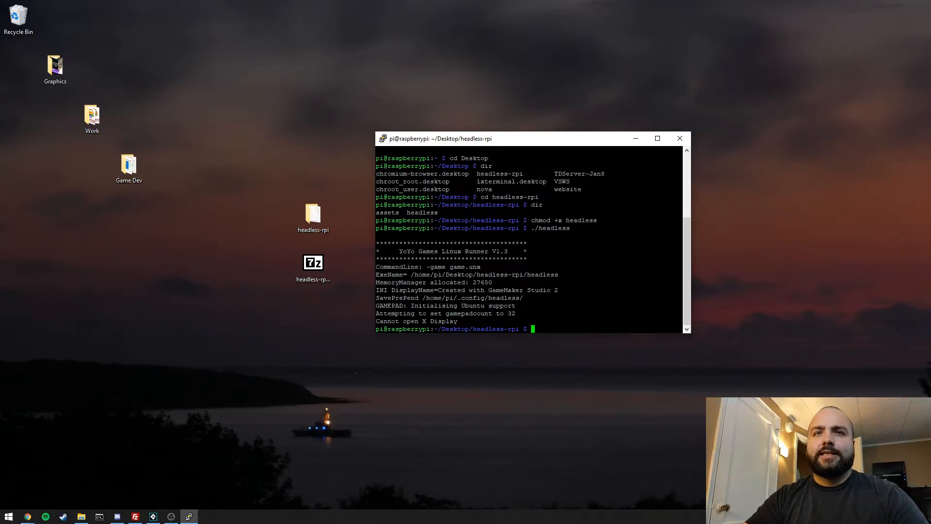
mouse_move(468, 361)
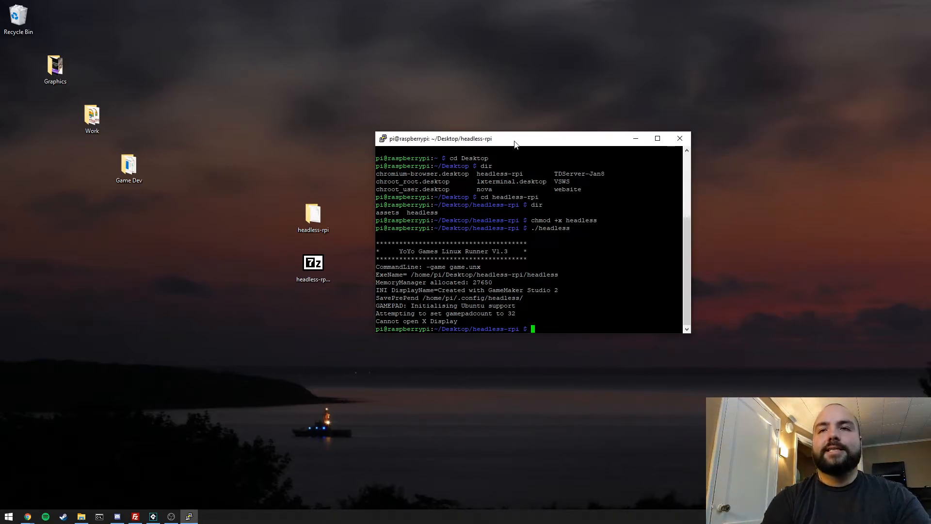
Step: Install xvfb on the Pi with sudo apt-get install xvfb
text(sudo apt-)
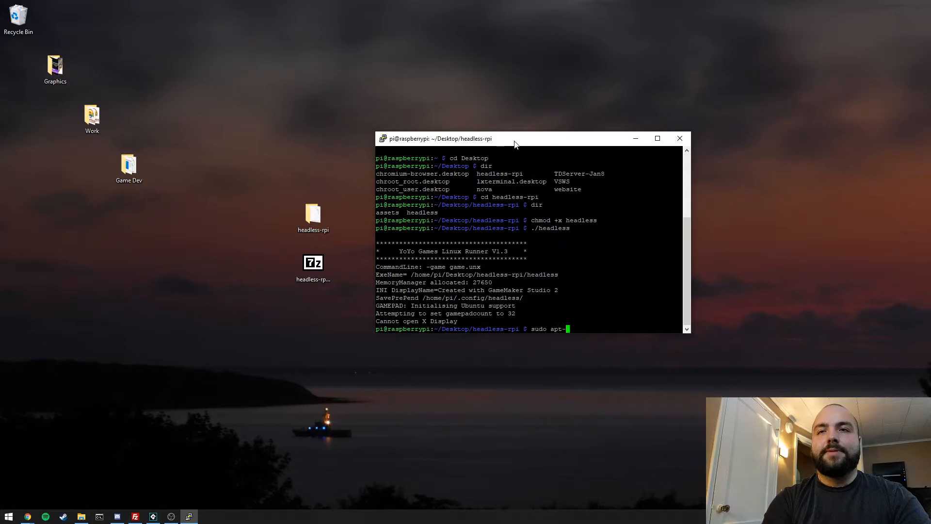
text(get install x)
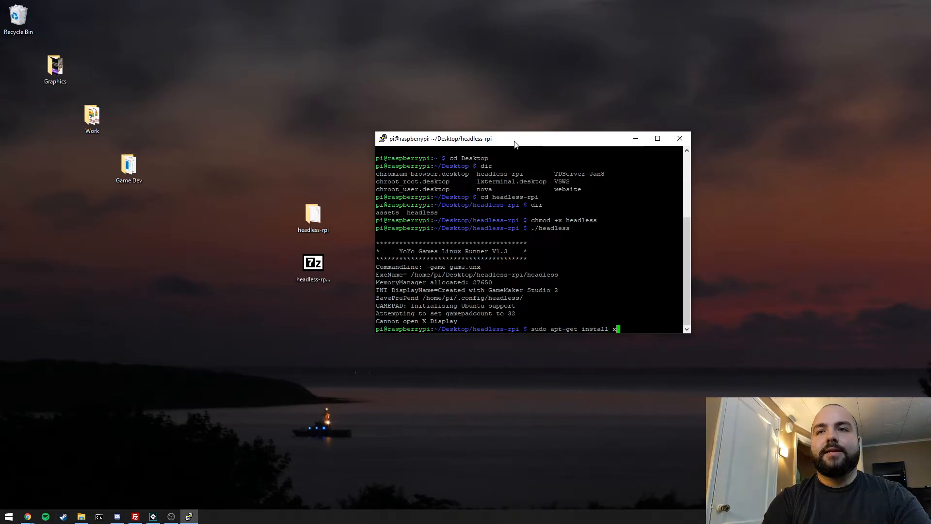
text(vfb)
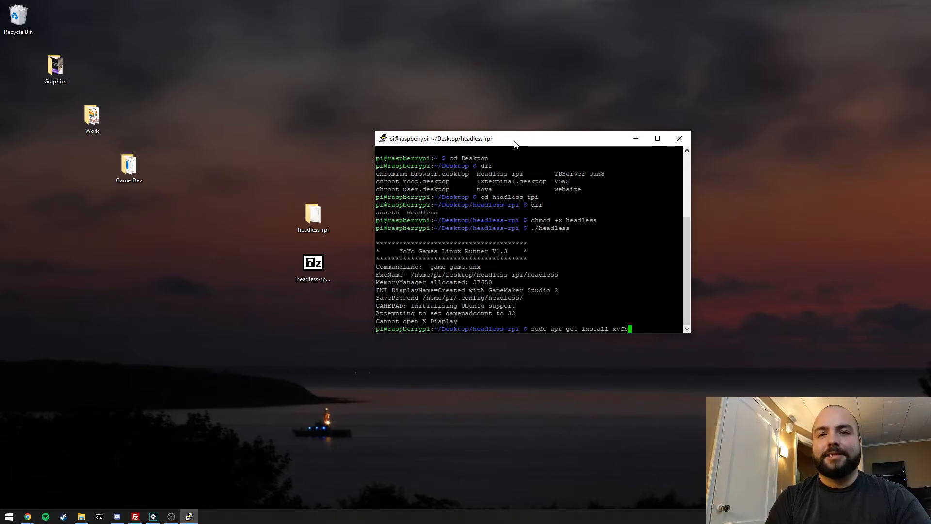
key(Return)
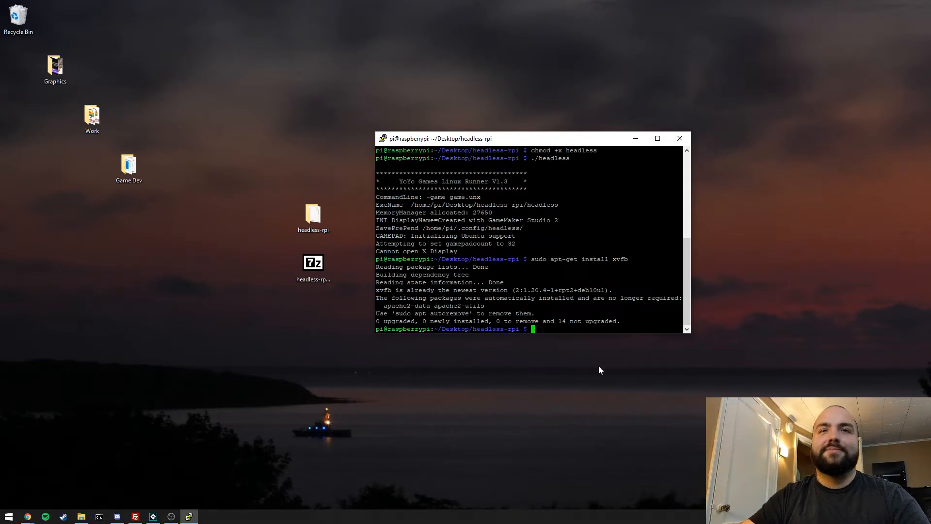
mouse_move(749, 355)
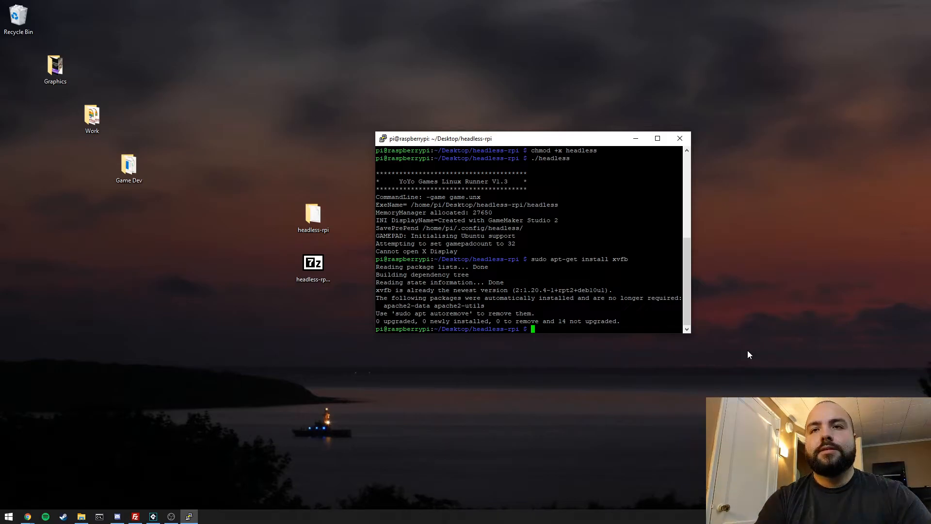
Step: Run xvfb-run ./headless so it keeps printing 'Hello, I am still alive!'
text(xvfb-run ./)
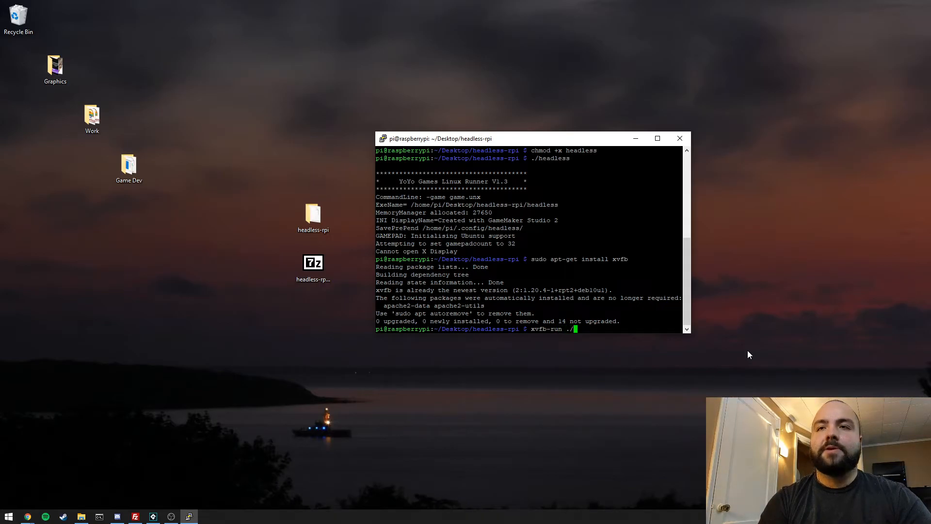
text(headless)
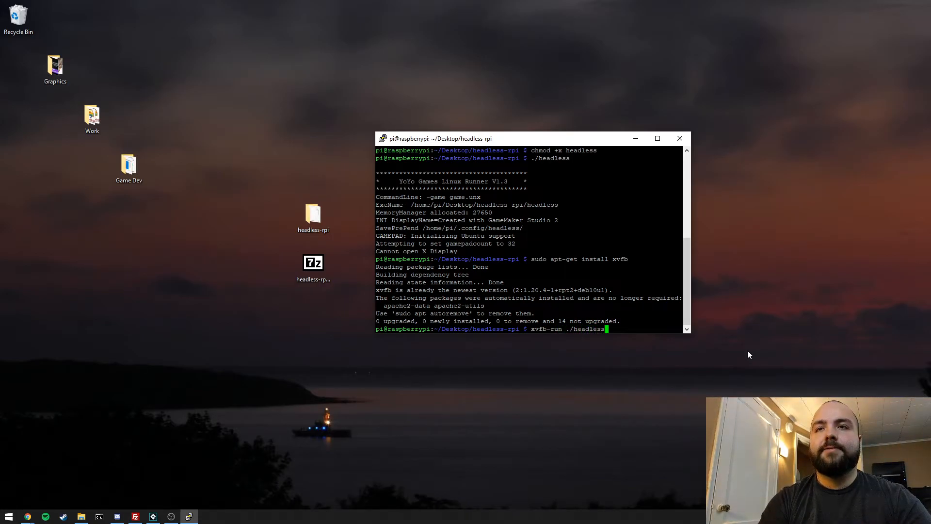
key(Return)
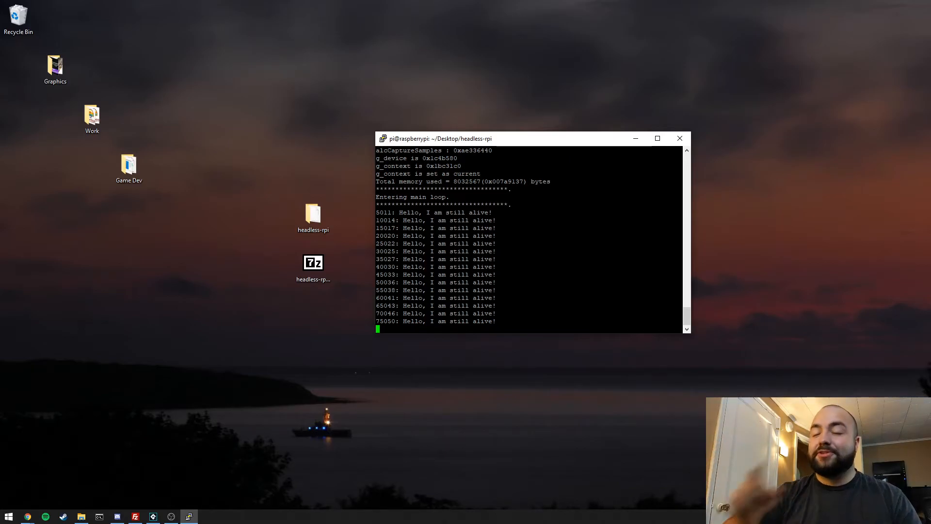
mouse_move(680, 144)
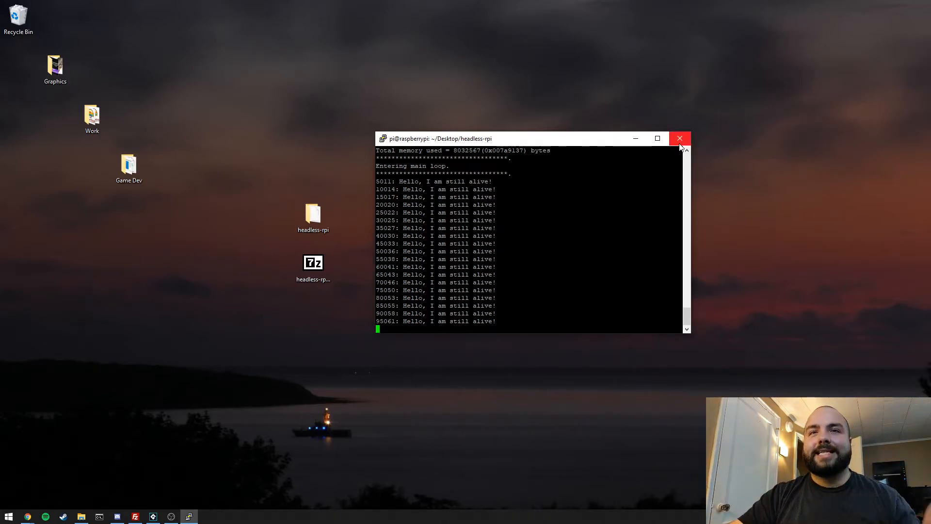
Step: Reconnect to the Pi and start a screen session named GameMakerServer
click(8, 513)
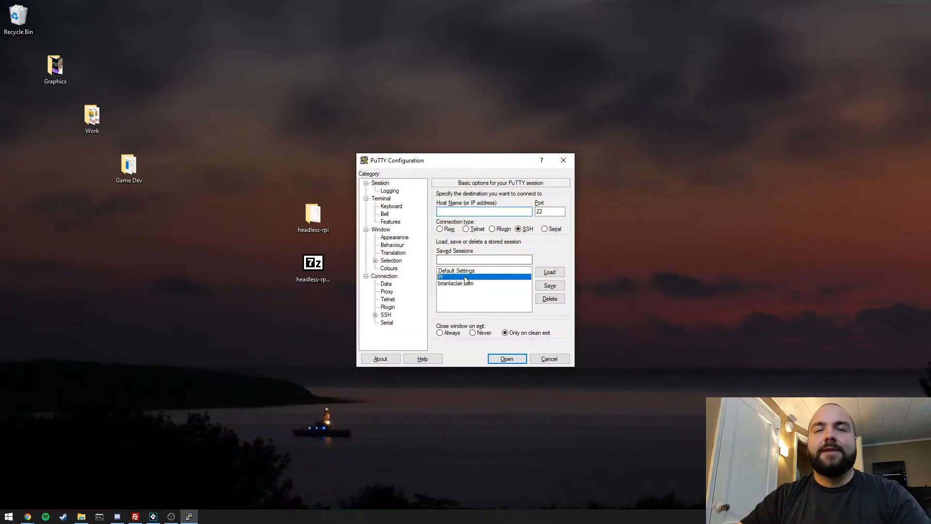
click(507, 359)
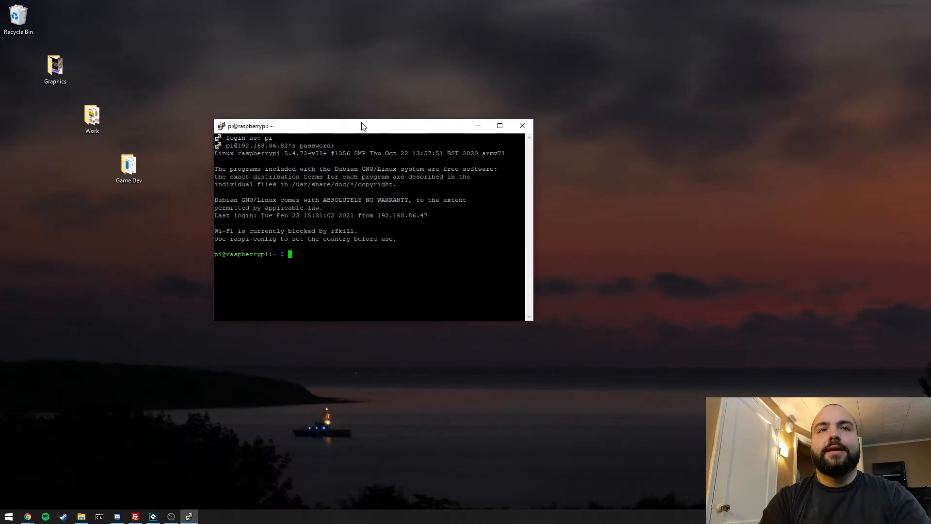
mouse_move(607, 164)
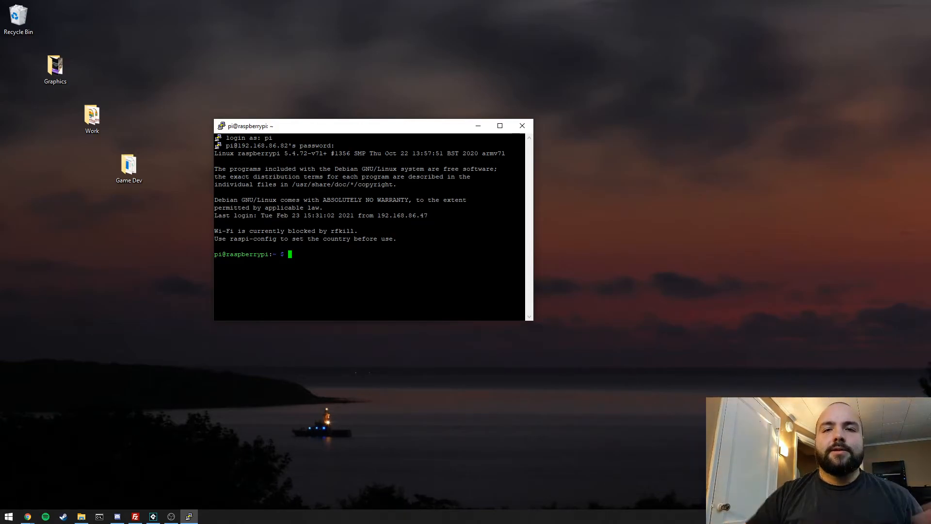
text(screen -)
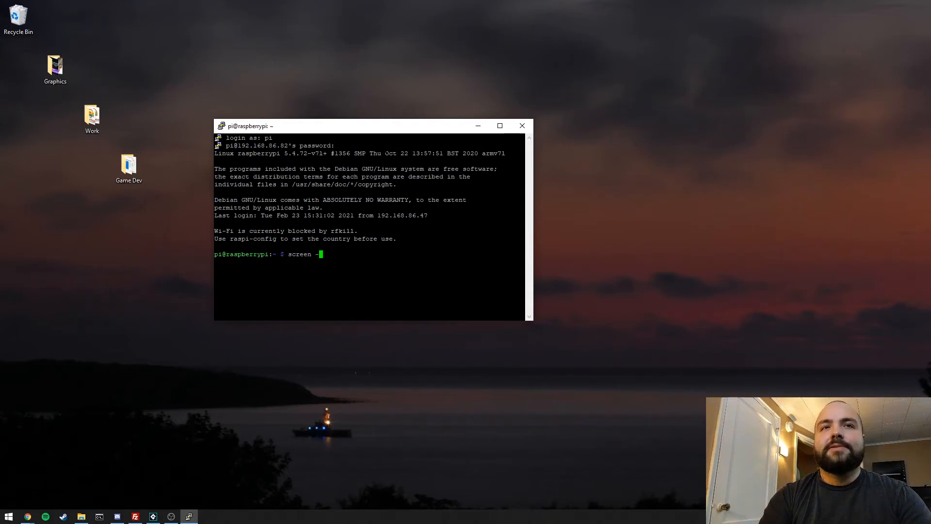
text(S)
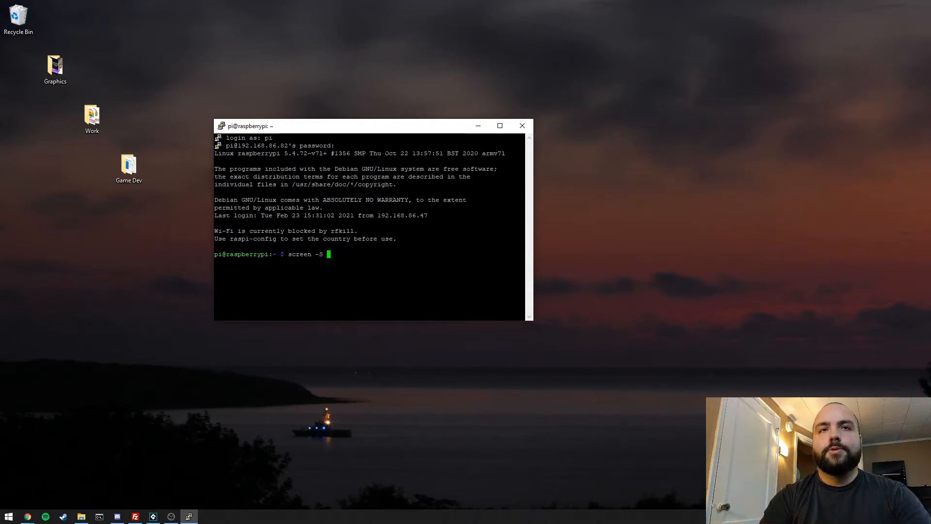
text(GameMaker)
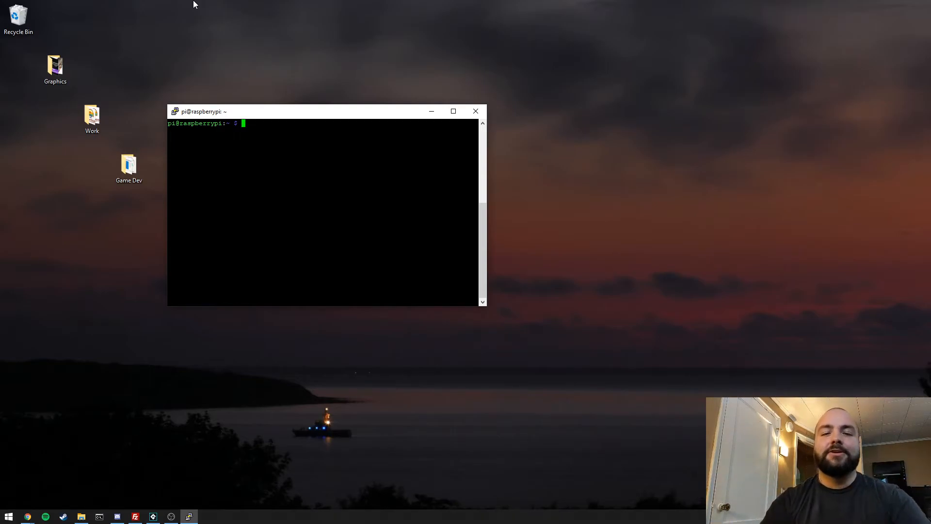
Step: Inside the screen session, cd into Desktop/headless-rpi and run xvfb-run ./headless
text(cd Desktop/headless-rpi)
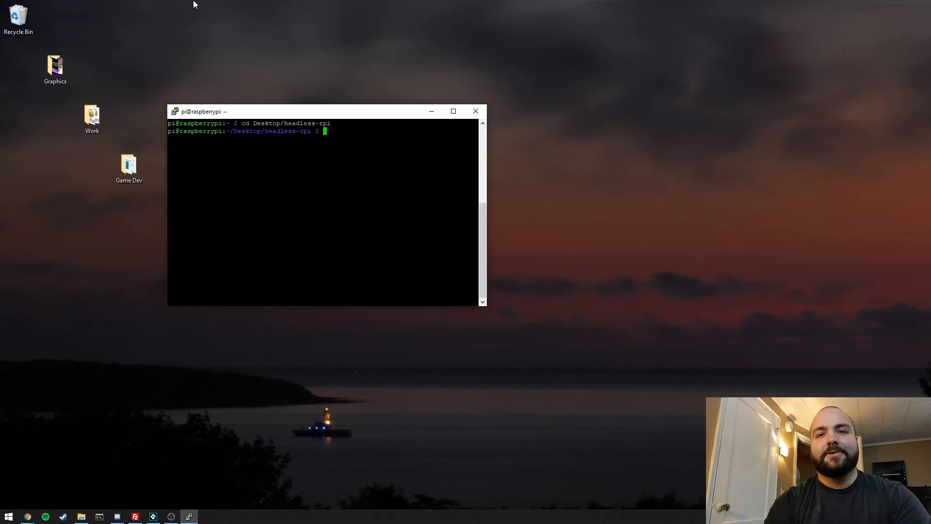
text(xvfb-run ./headless)
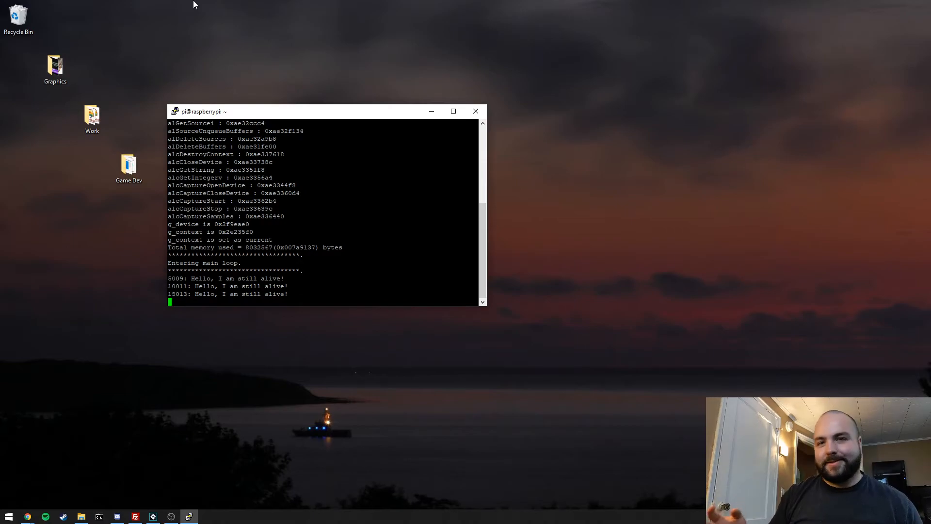
mouse_move(495, 71)
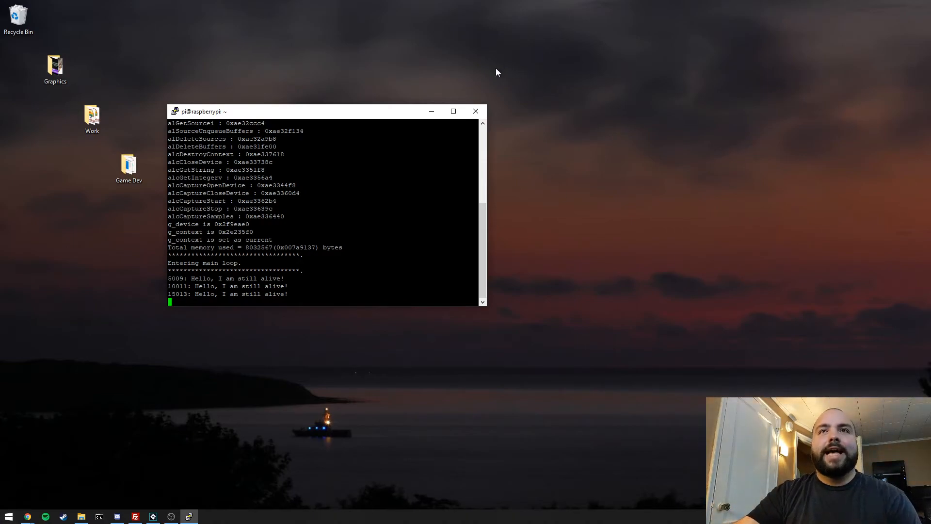
Step: Close the PuTTY session, confirming the exit, and reopen a fresh session to the Pi
click(475, 111)
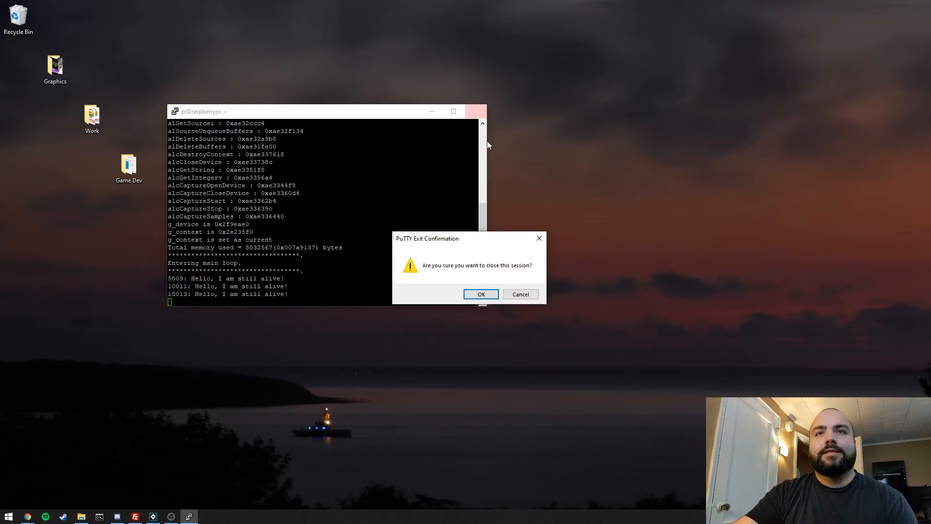
click(482, 294)
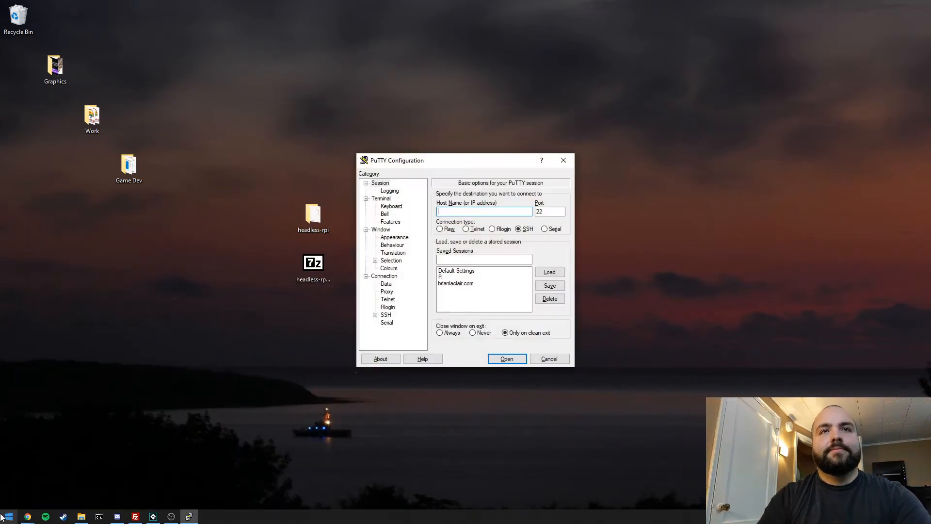
click(507, 359)
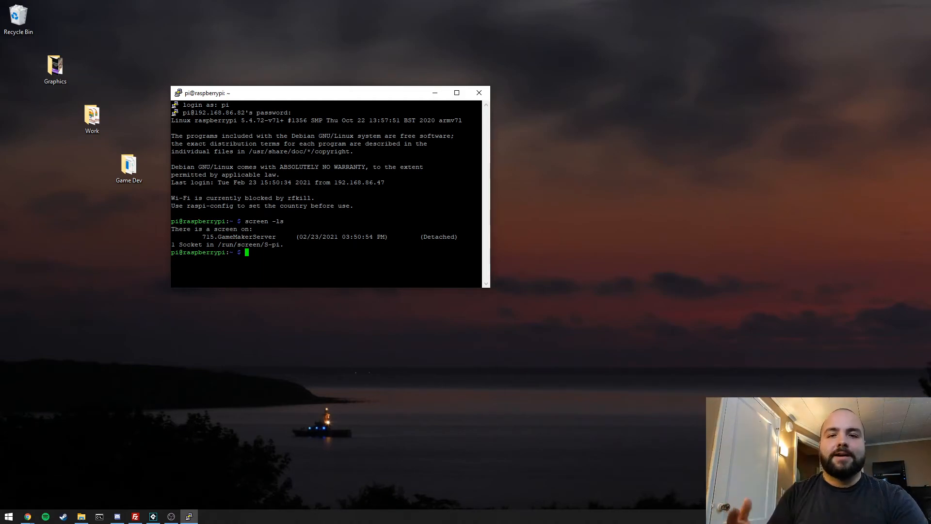
Step: List screens showing the detached GameMakerServer, then reattach with screen -r to see the alive messages
text(screen -r 7)
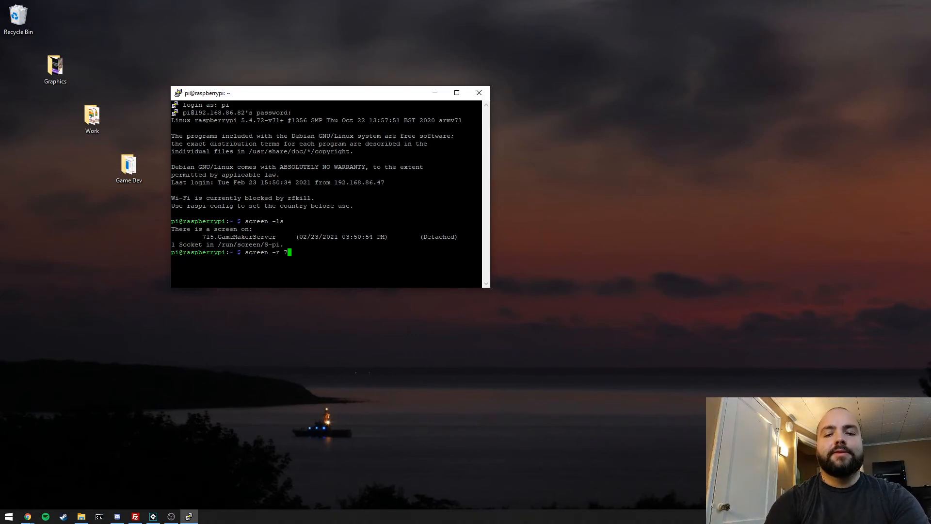
text(1)
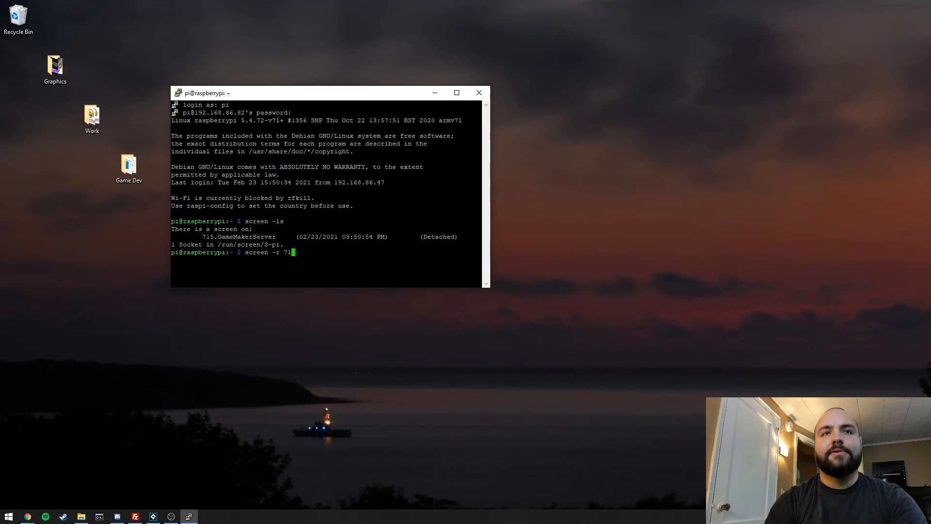
key(BackSpace)
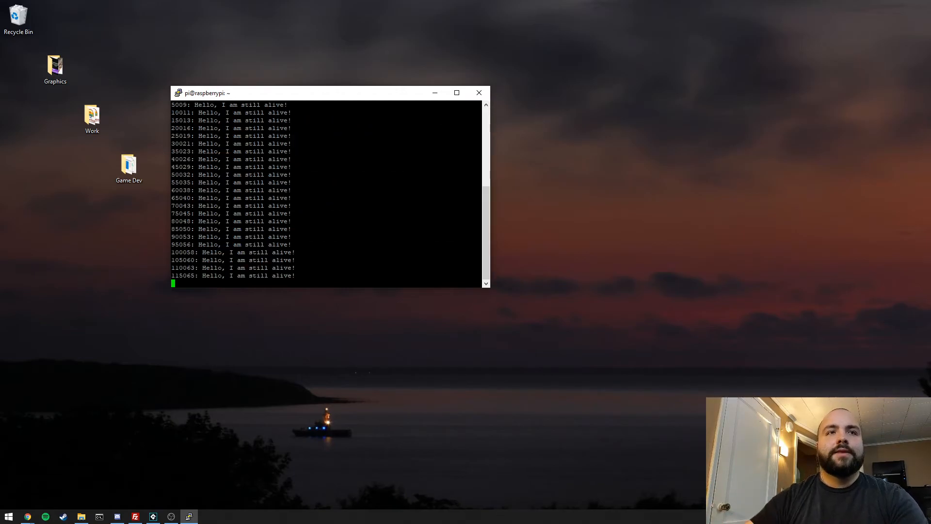
text(screen -r)
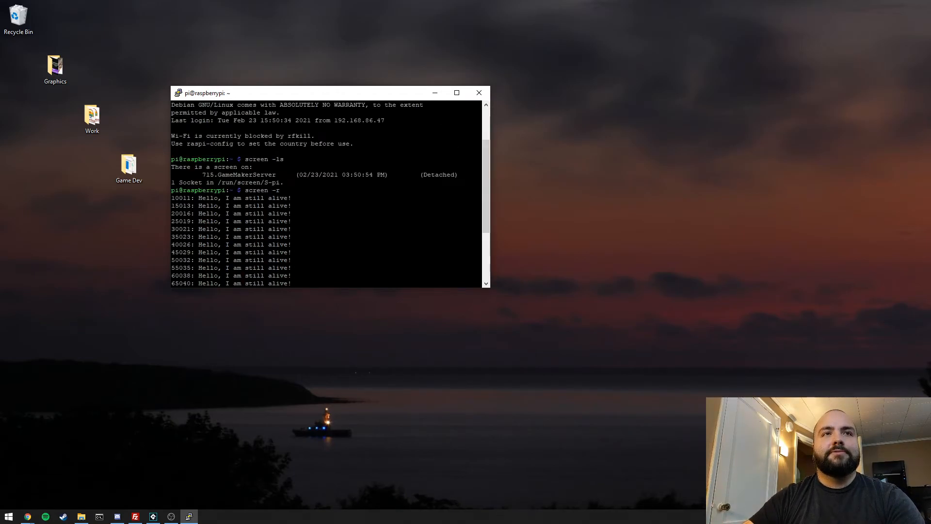